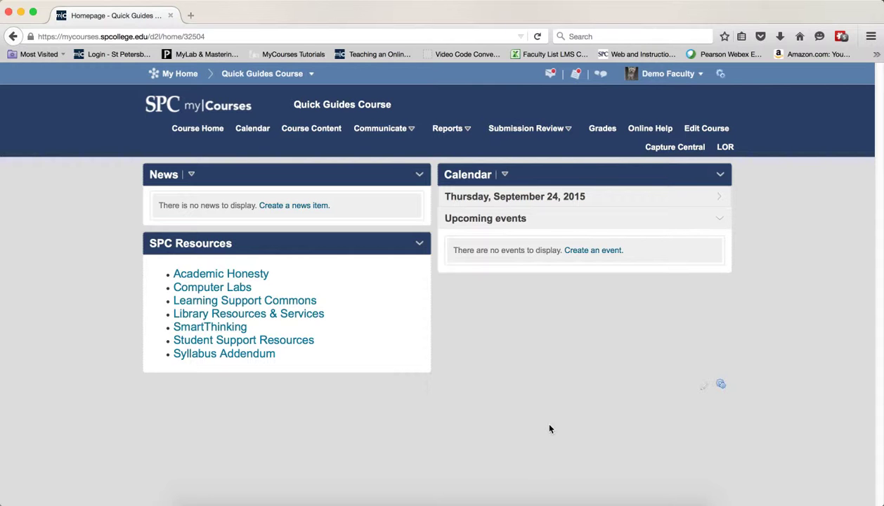
mouse_move(402, 272)
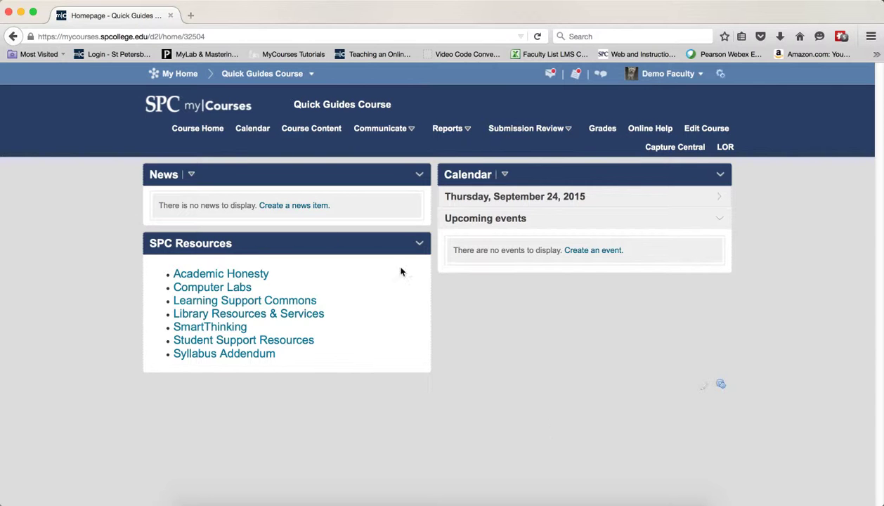
mouse_move(502, 427)
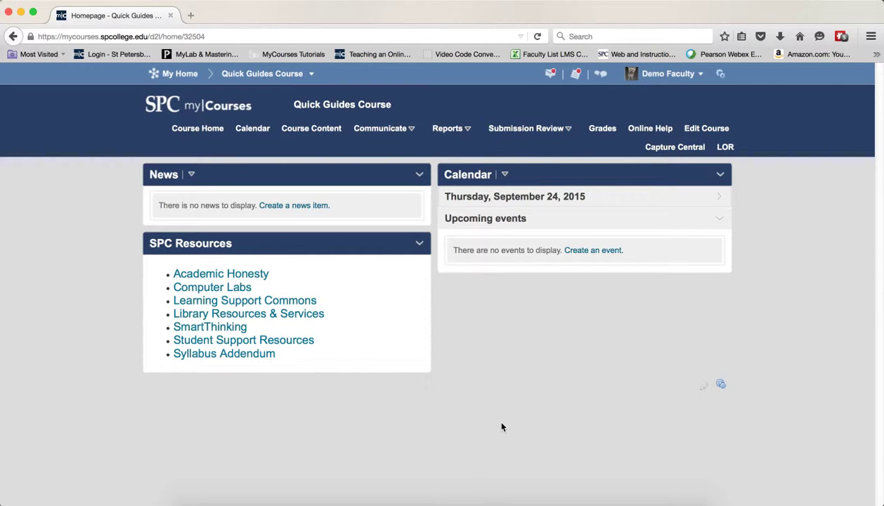
mouse_move(394, 134)
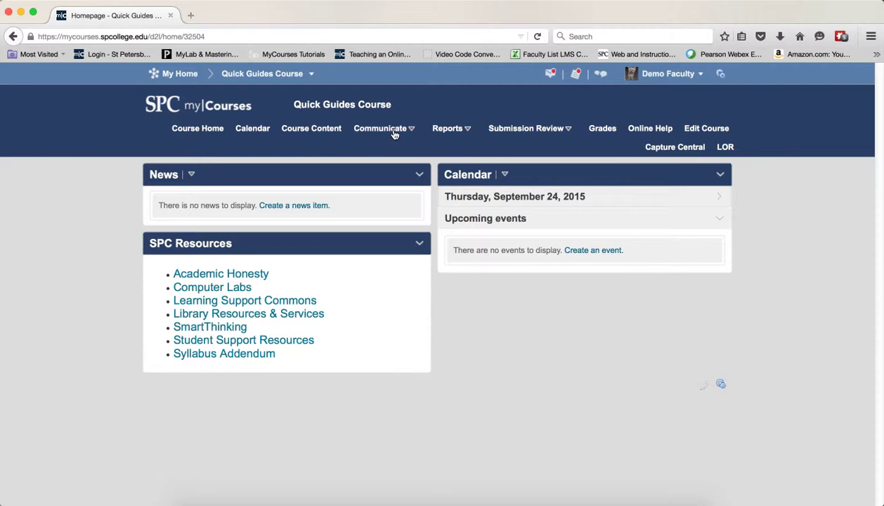
- Go to the course Chat List via Communicate and begin a new chat
left_click(380, 128)
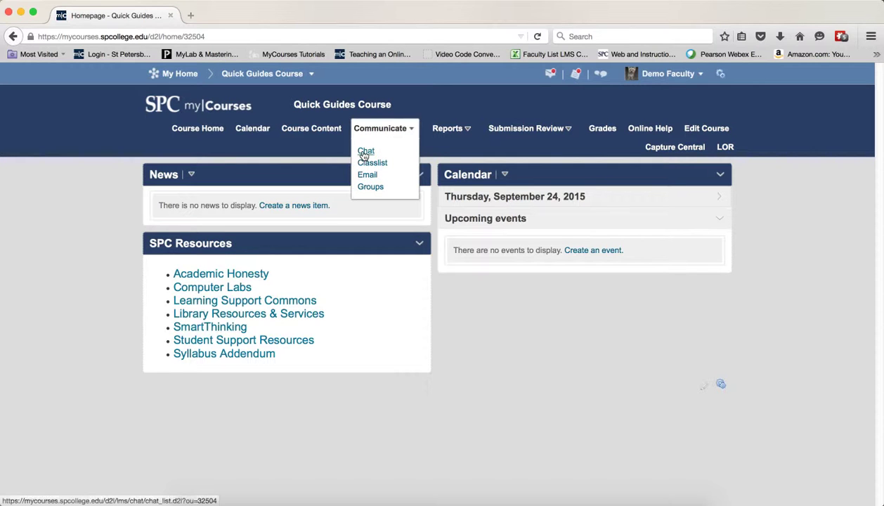
left_click(365, 150)
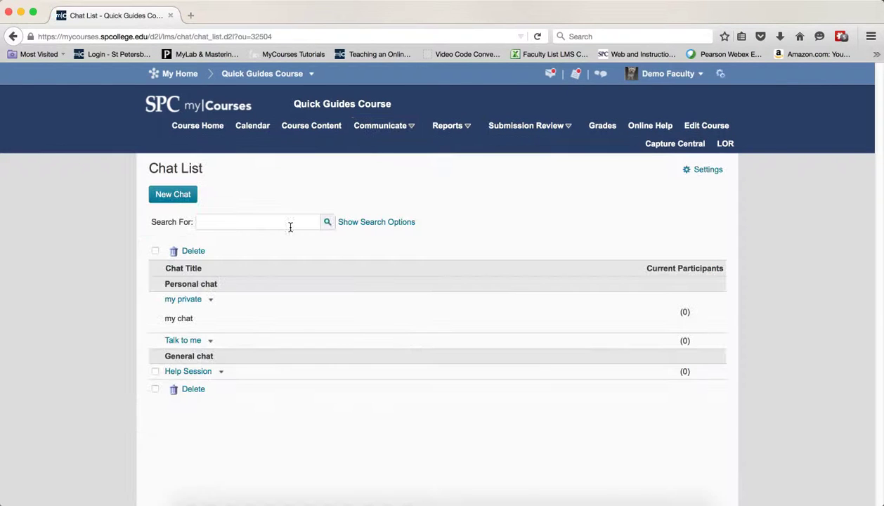
left_click(172, 194)
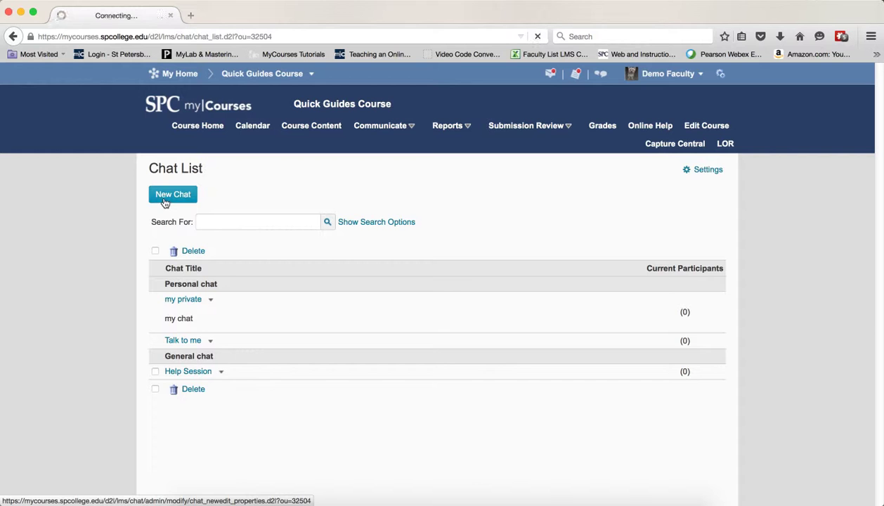
- Create a General chat titled 'Office Hours'
left_click(172, 194)
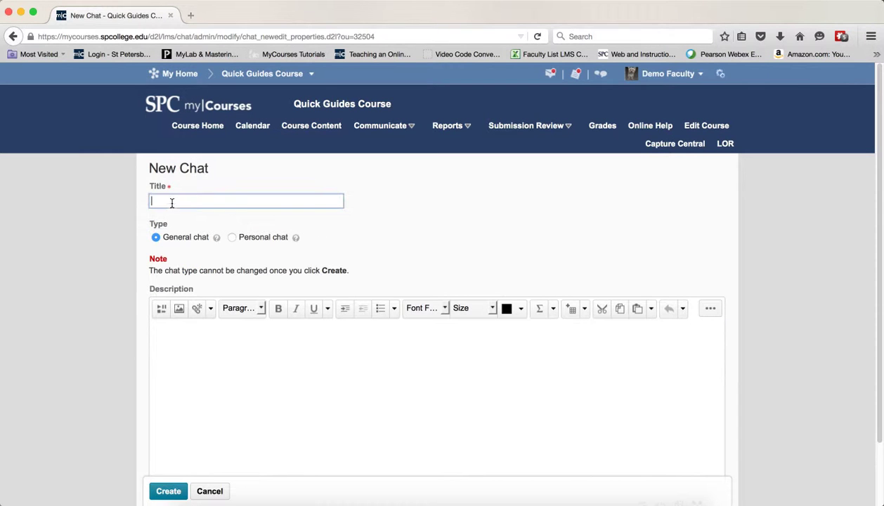
mouse_move(322, 200)
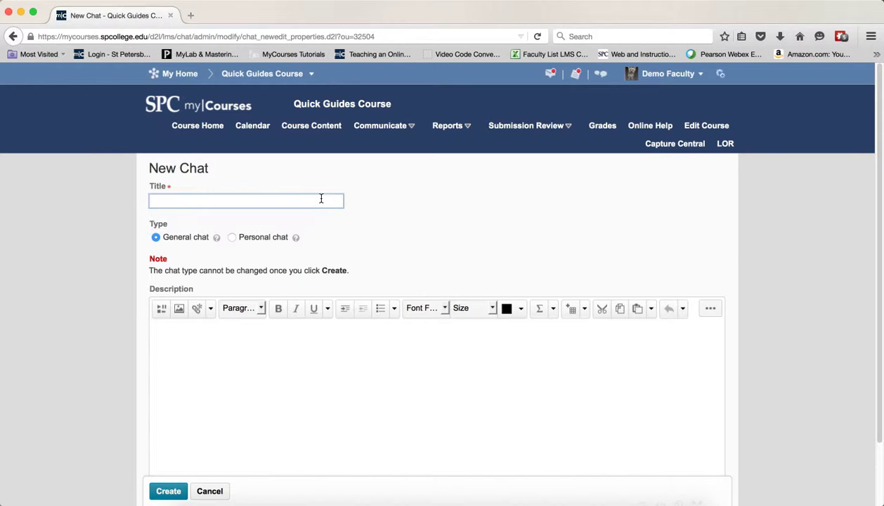
type("Office Hours")
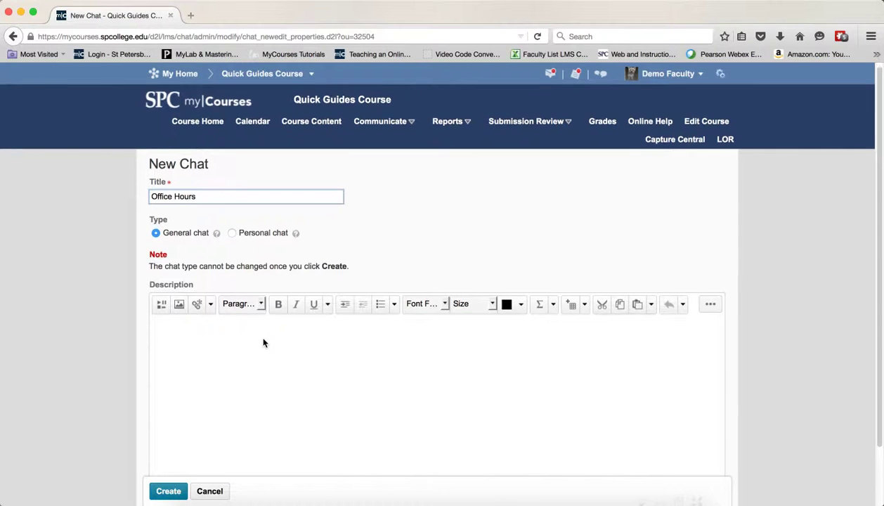
scroll("down", 3)
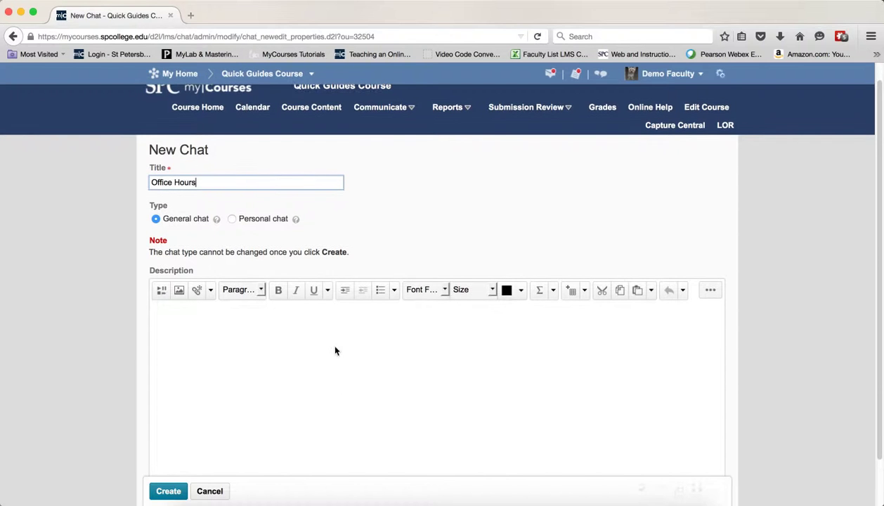
left_click(167, 492)
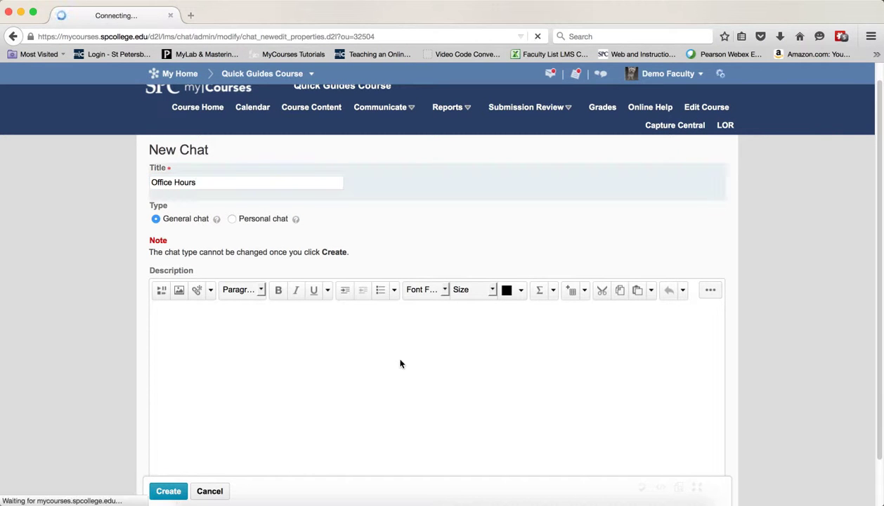
left_click(167, 491)
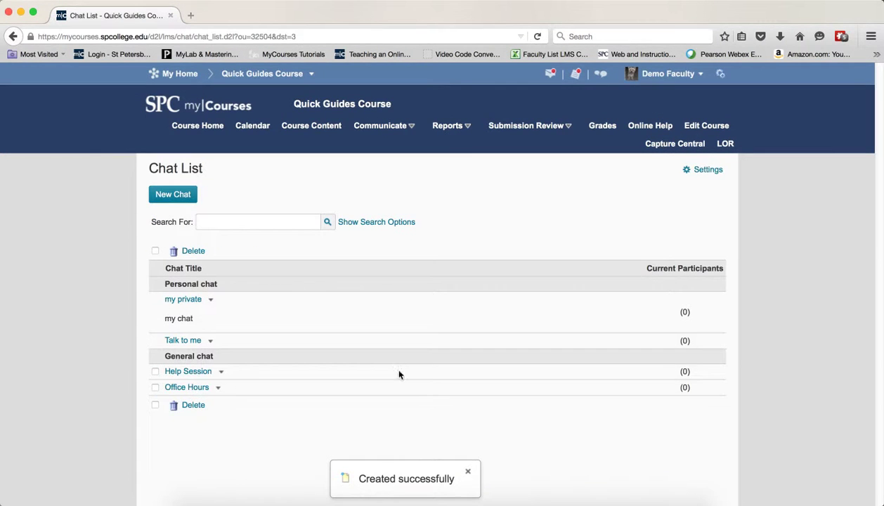